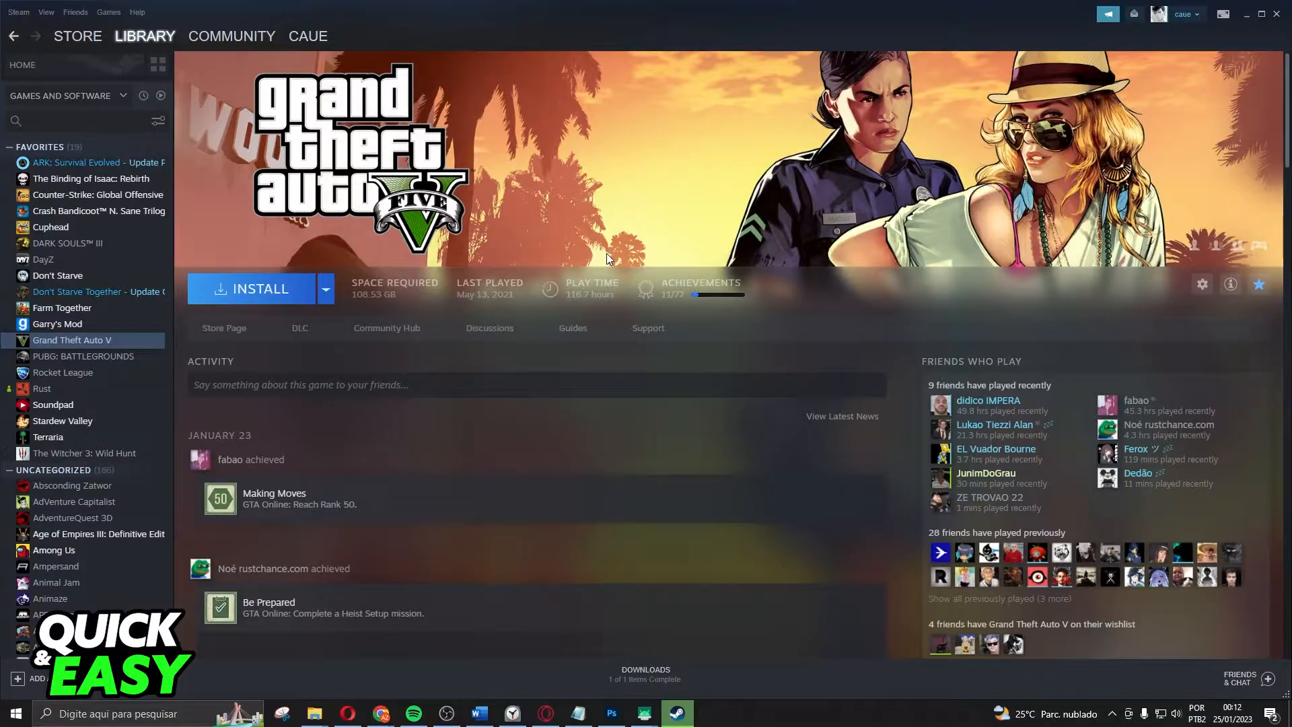
{"action": "mouse_move", "coordinate": [619, 336]}
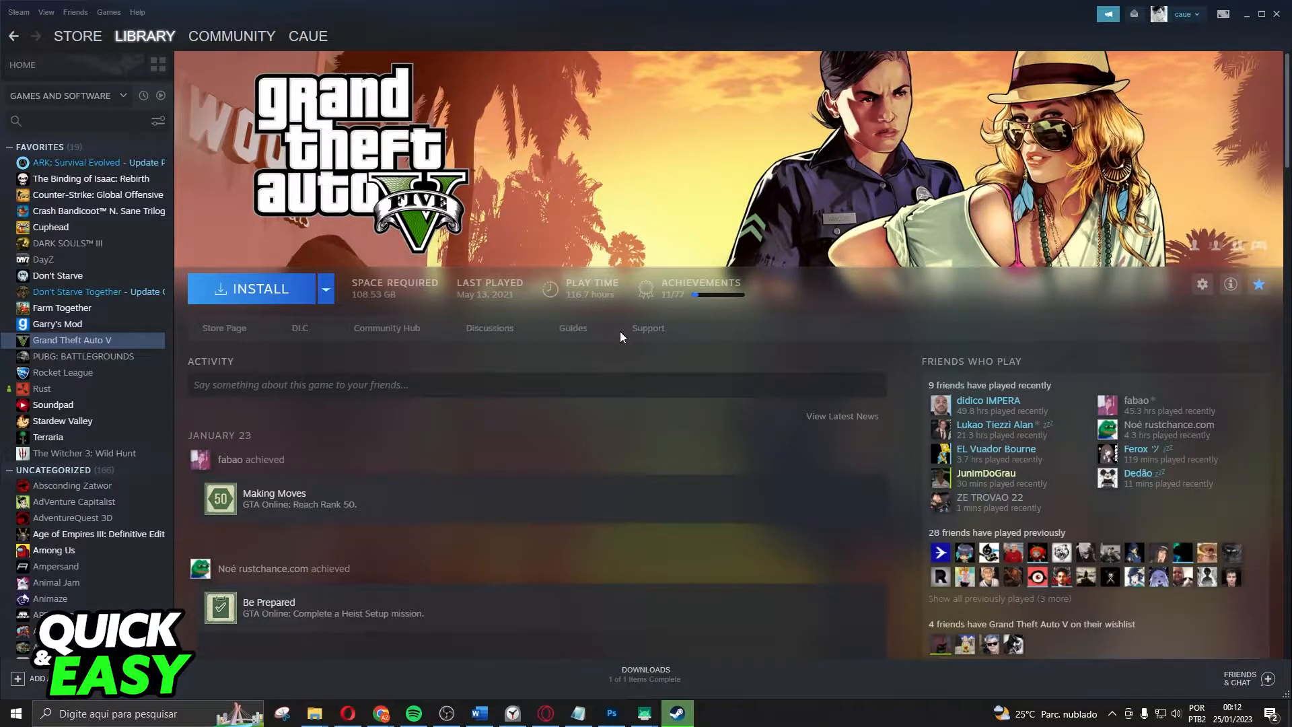
{"action": "mouse_move", "coordinate": [435, 409]}
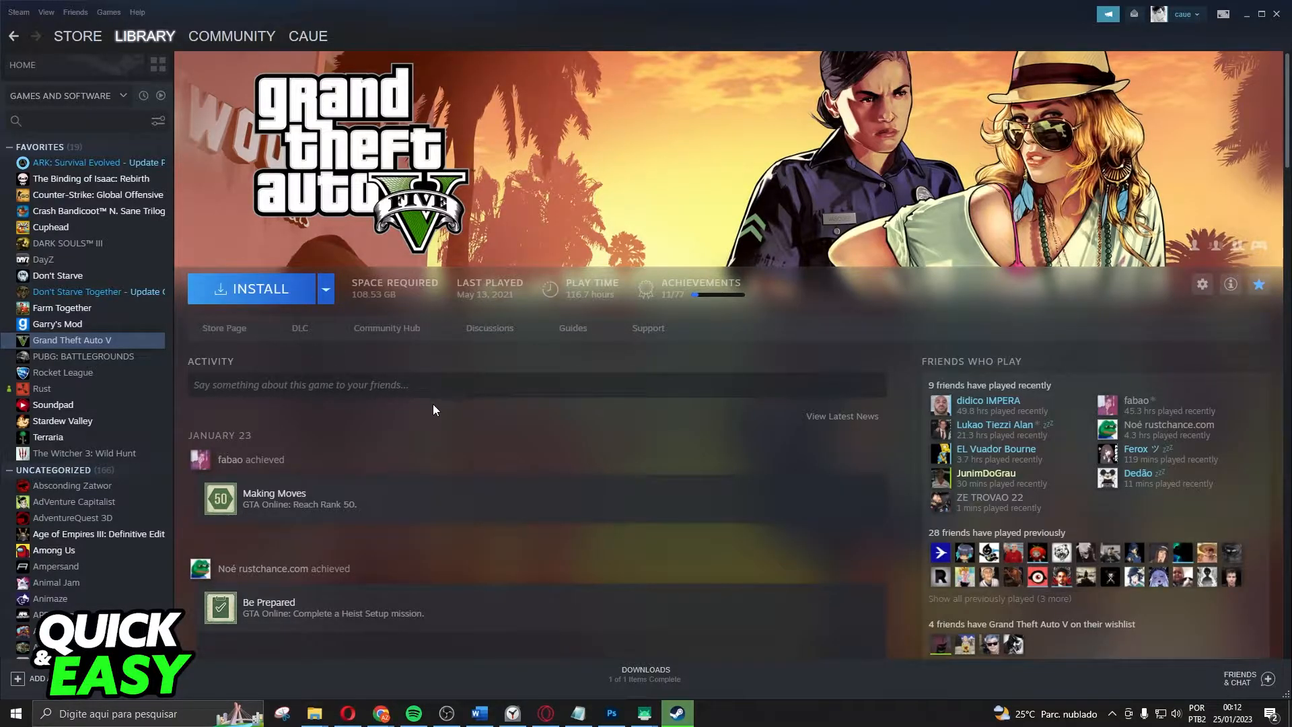
{"action": "mouse_move", "coordinate": [73, 343]}
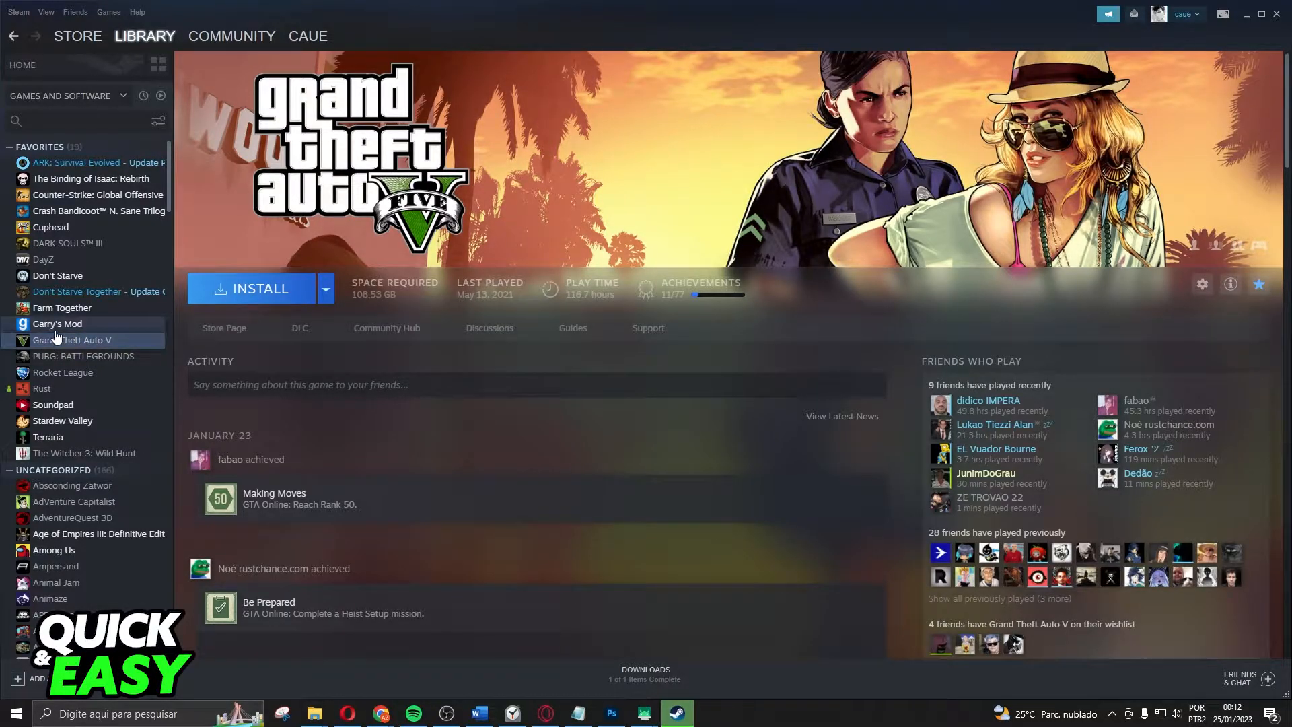
Step: Bring up the Properties window for Garry's Mod from the library sidebar's right-click menu
{"action": "right_click", "coordinate": [78, 339]}
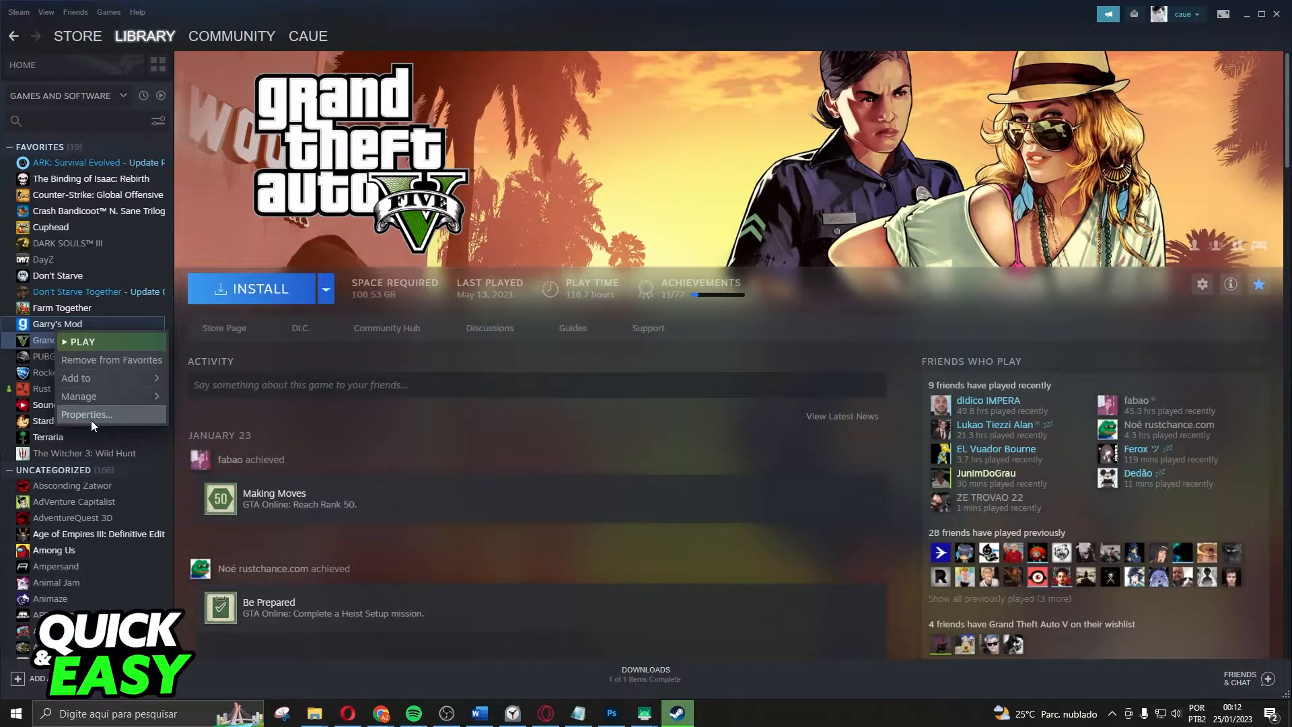
{"action": "left_click", "coordinate": [86, 413]}
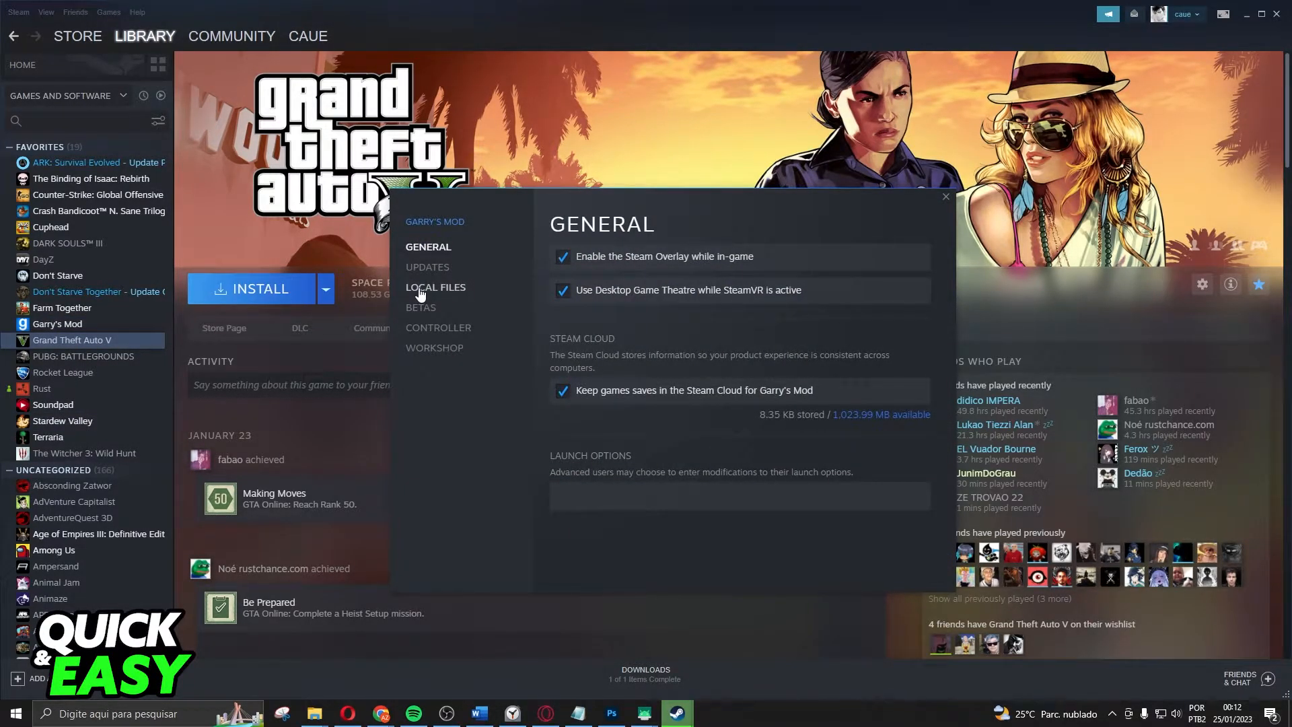
Step: Switch to Local Files and start 'Verify integrity of game files...' for Garry's Mod
{"action": "left_click", "coordinate": [435, 287]}
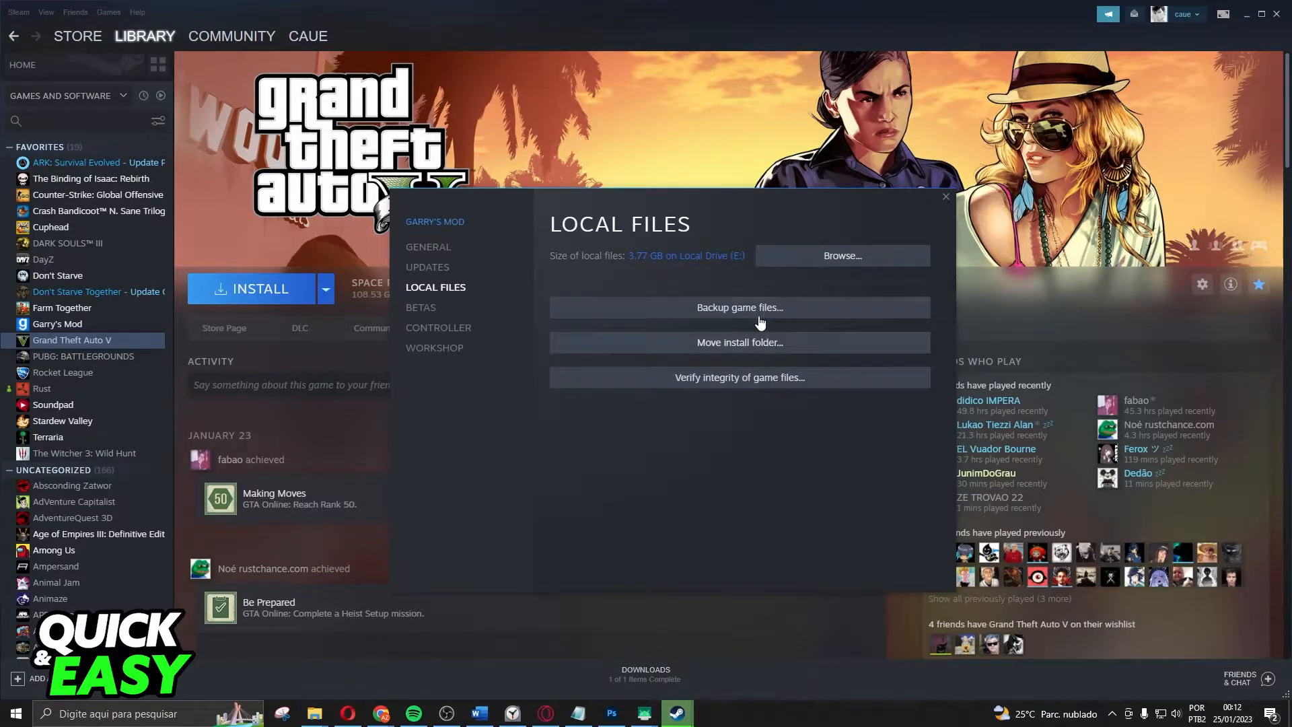
{"action": "mouse_move", "coordinate": [713, 355]}
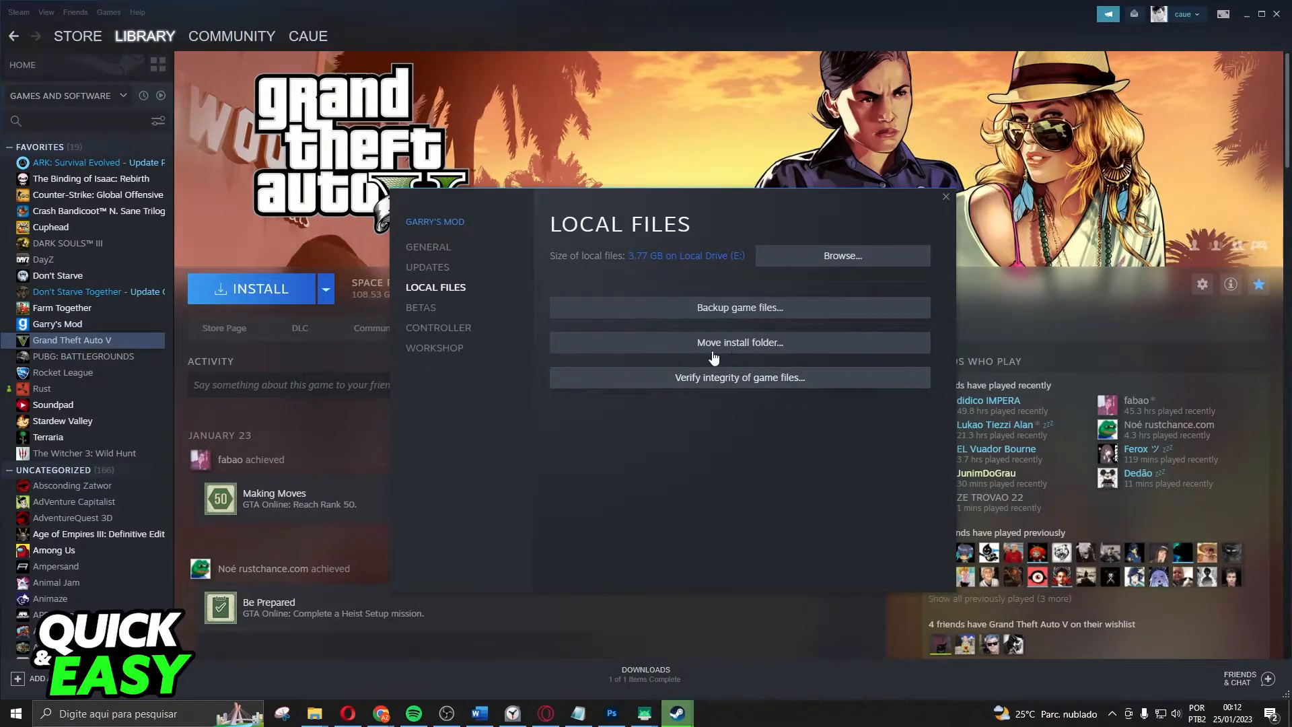
{"action": "mouse_move", "coordinate": [736, 387]}
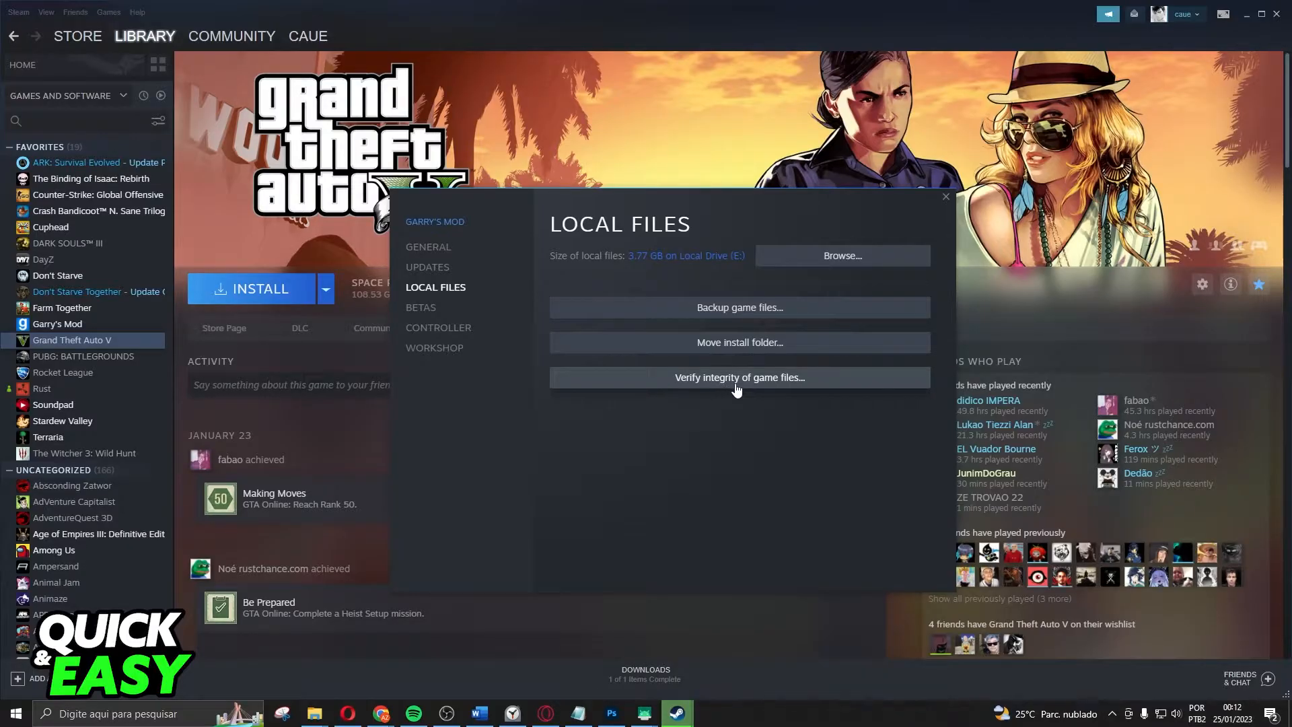
{"action": "mouse_move", "coordinate": [810, 388]}
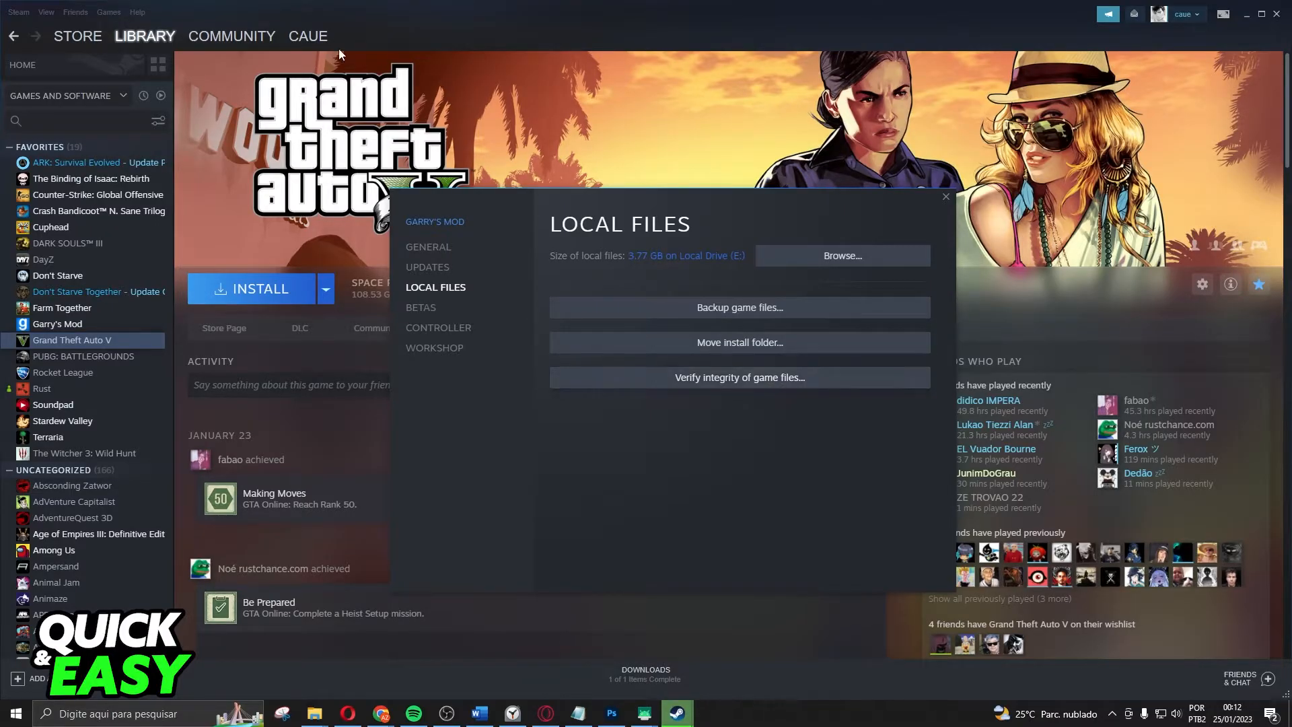
{"action": "mouse_move", "coordinate": [736, 377]}
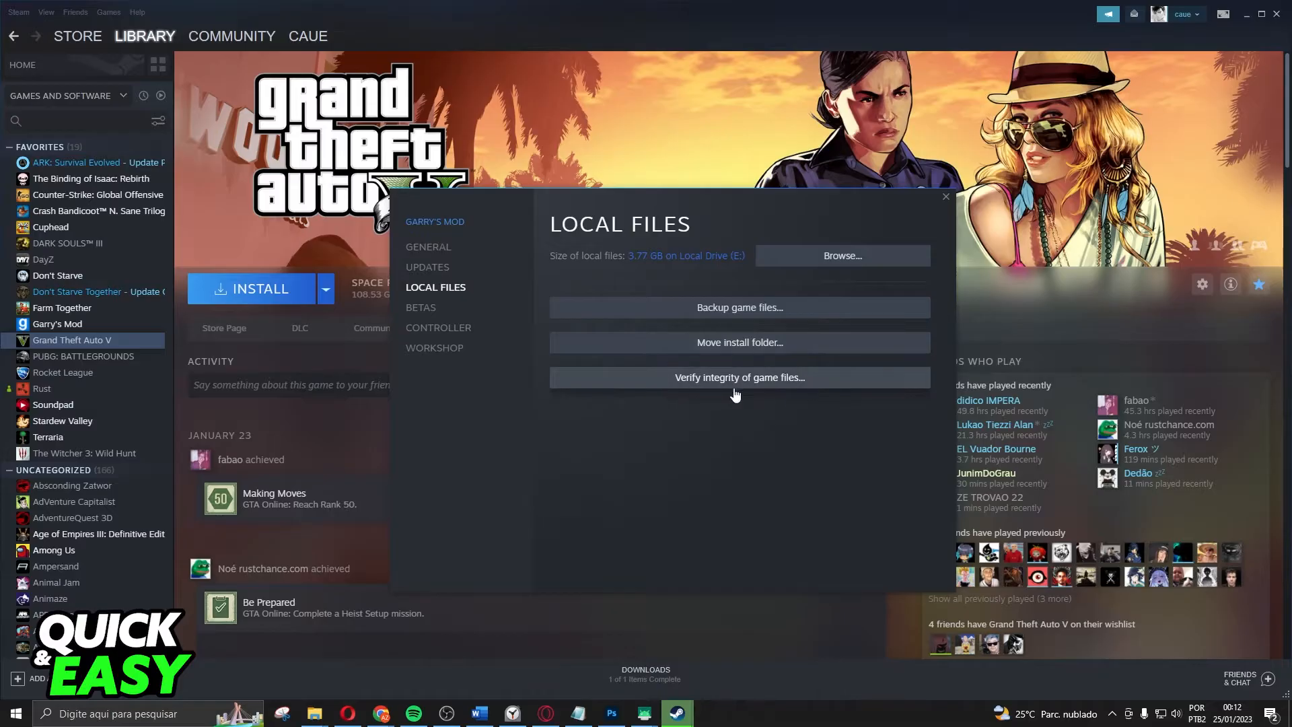
{"action": "left_click", "coordinate": [945, 198]}
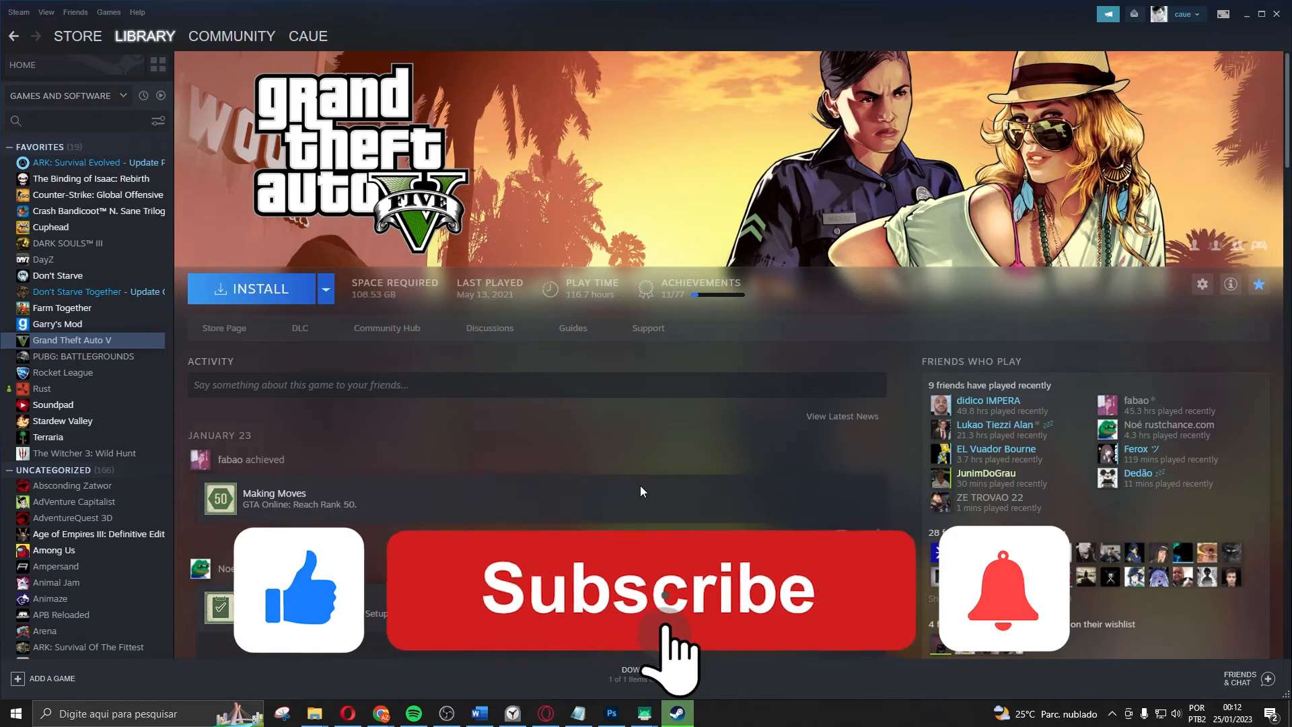
Step: Close the Garry's Mod Properties window, returning to the Steam library page
{"action": "left_click", "coordinate": [647, 587]}
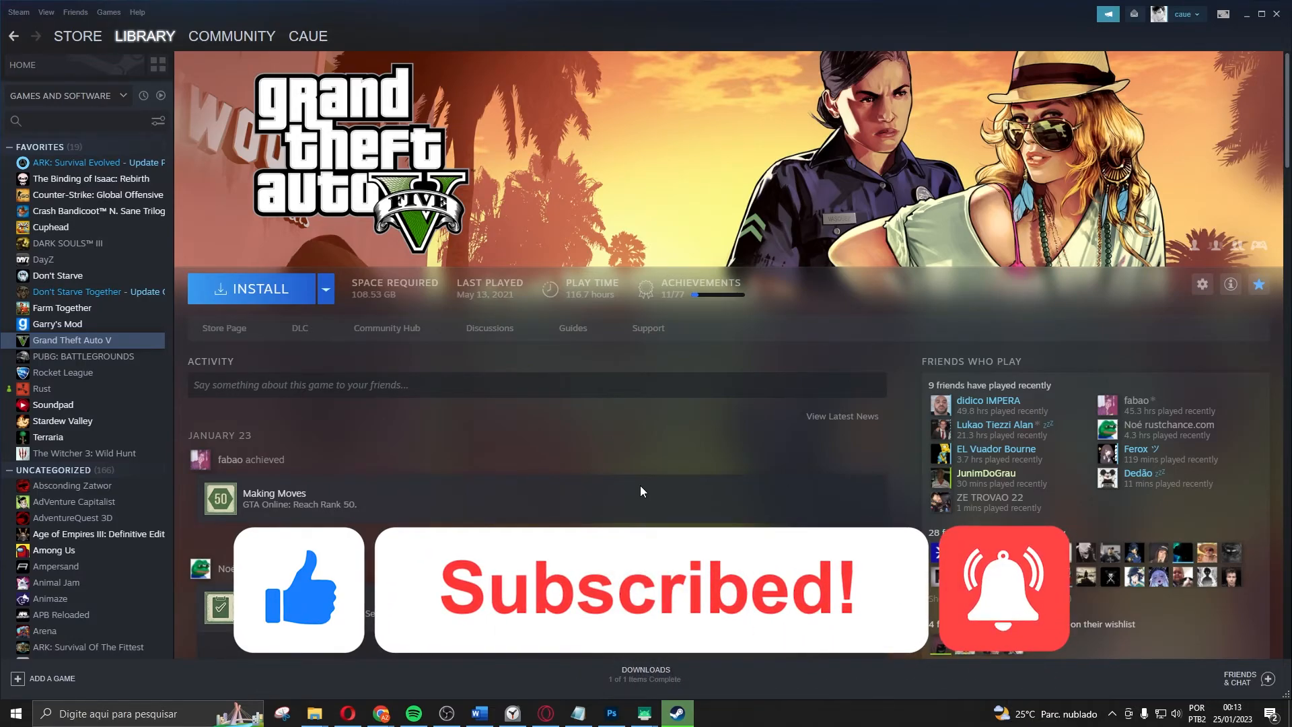